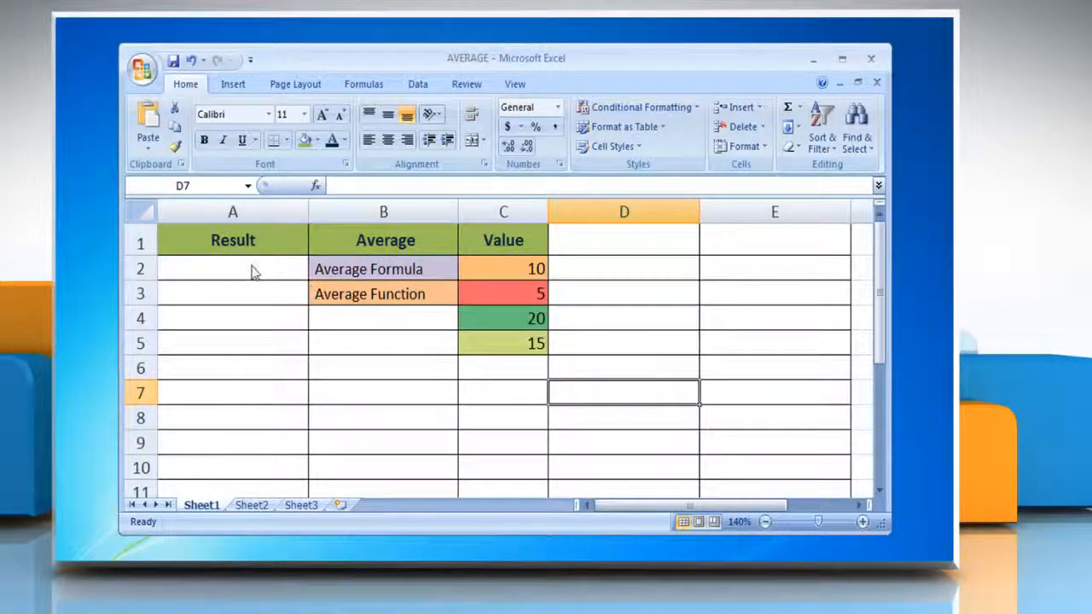
# Step: Enter =(10+5+20+15)/4 in A2 so it shows the manual average 12.5
pyautogui.write('=')
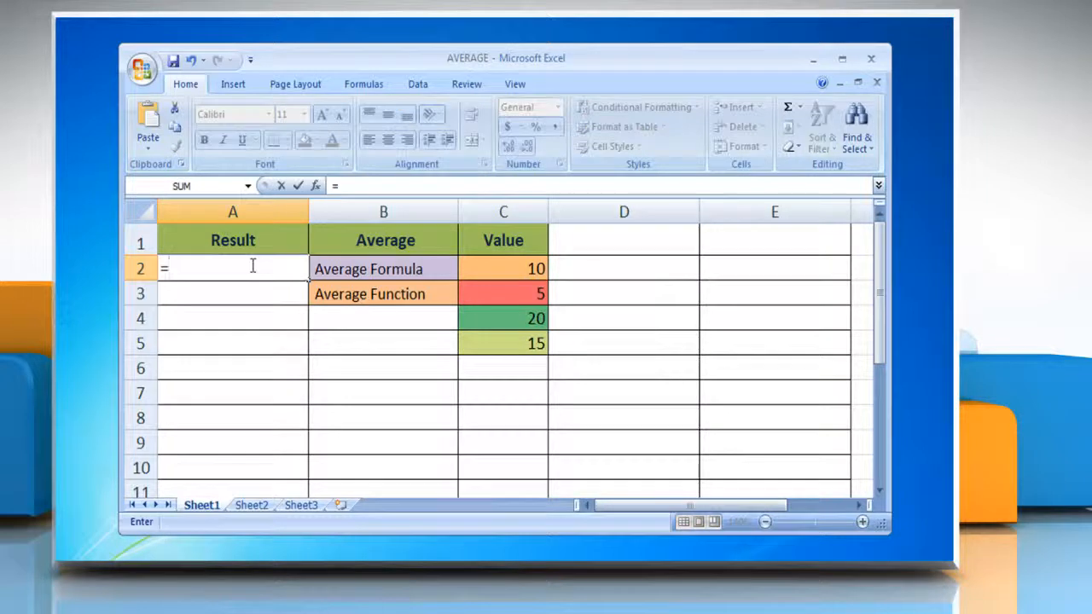
pyautogui.write('(10+5+2')
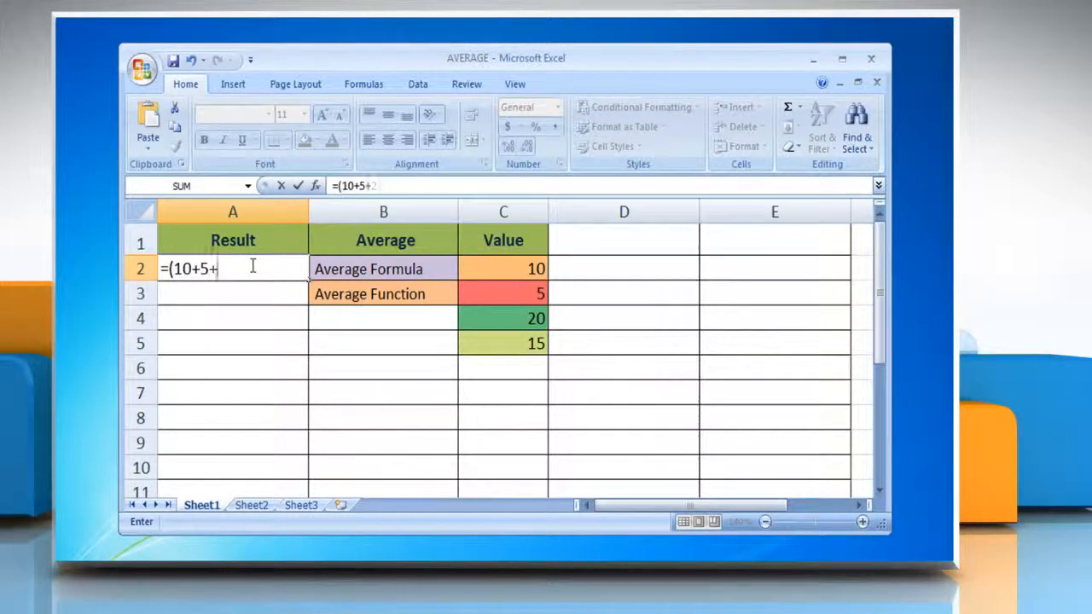
pyautogui.write('20+15)')
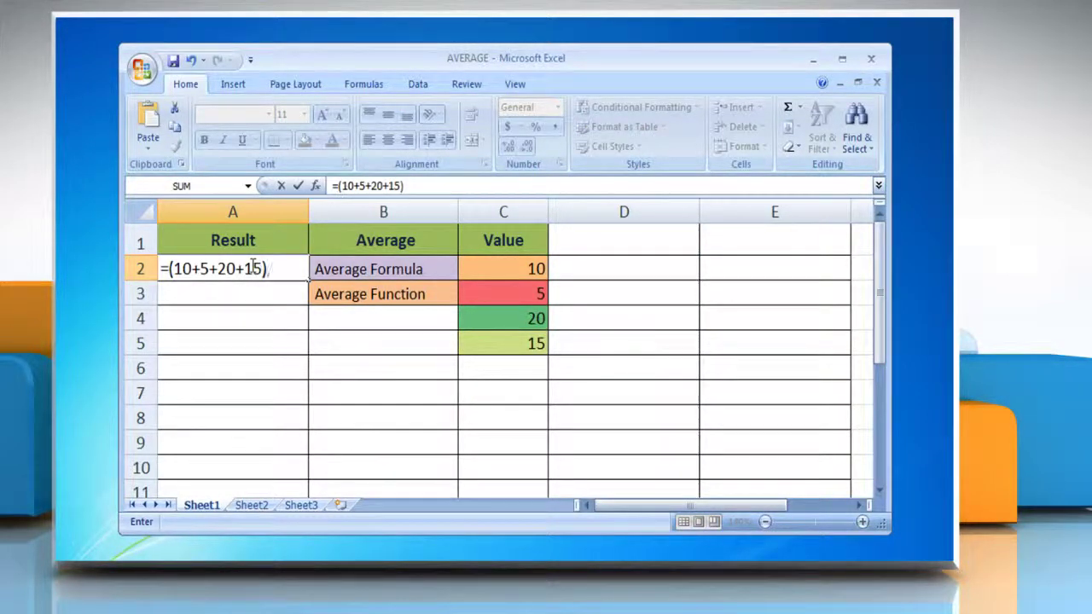
pyautogui.write('/4')
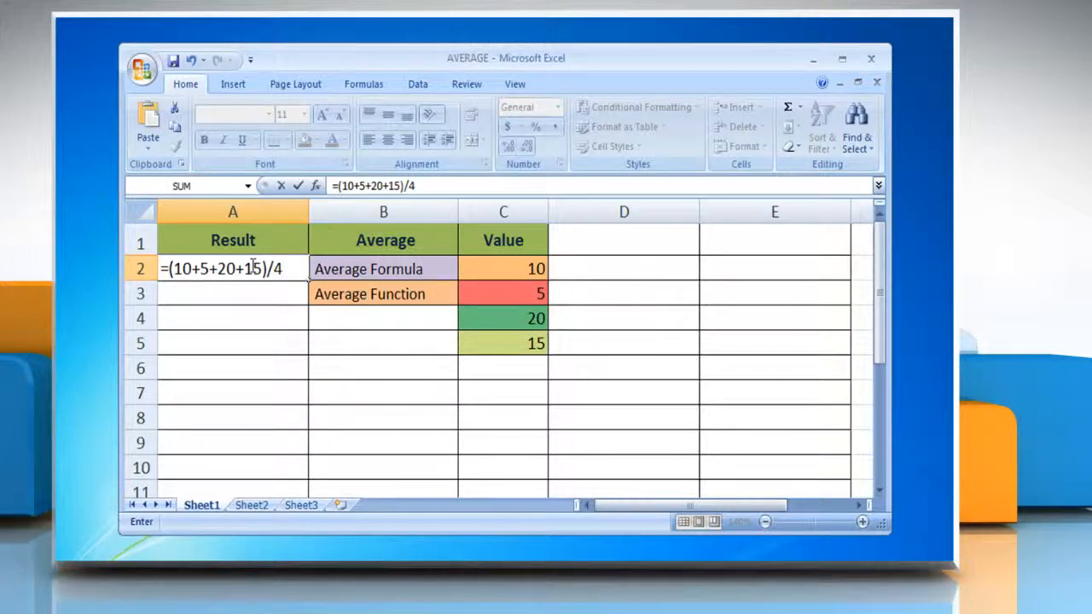
pyautogui.press('Enter')
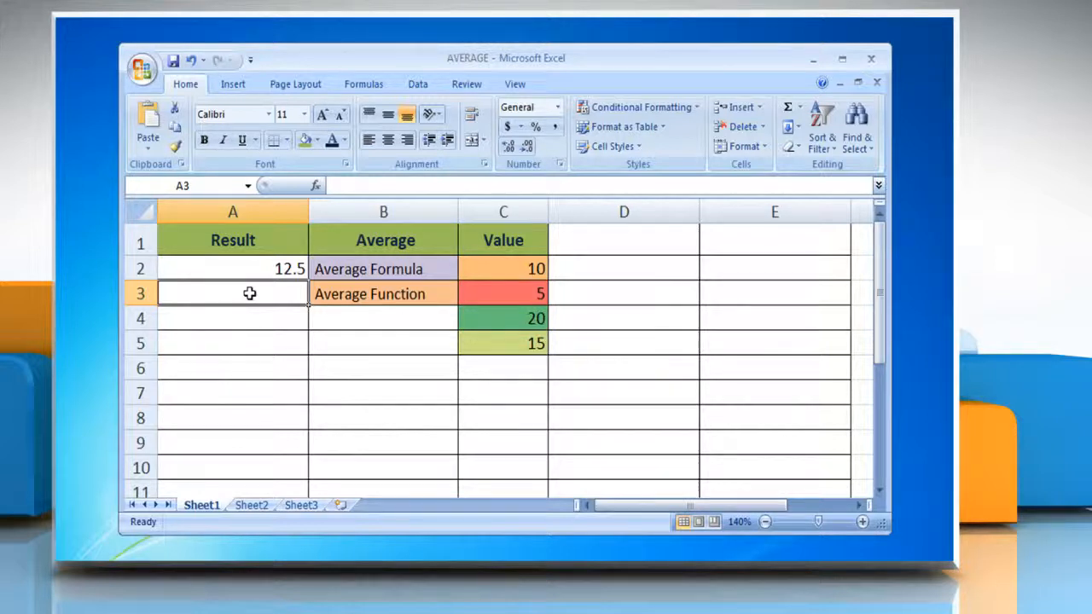
pyautogui.write('=av')
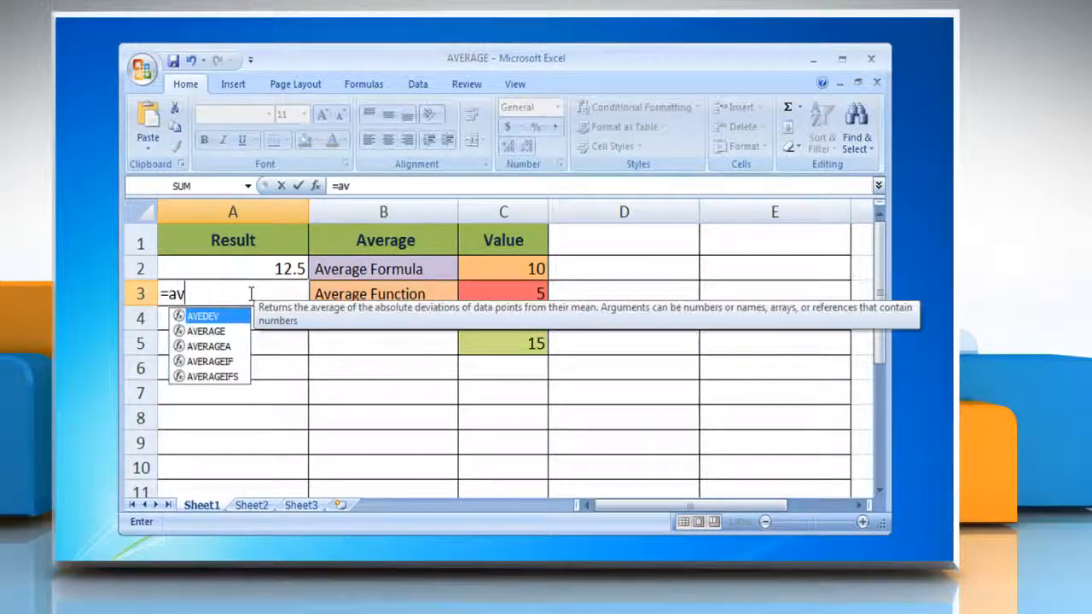
# Step: Enter =average(C2:C5) in A3 so it also returns 12.5
pyautogui.write('erage(C')
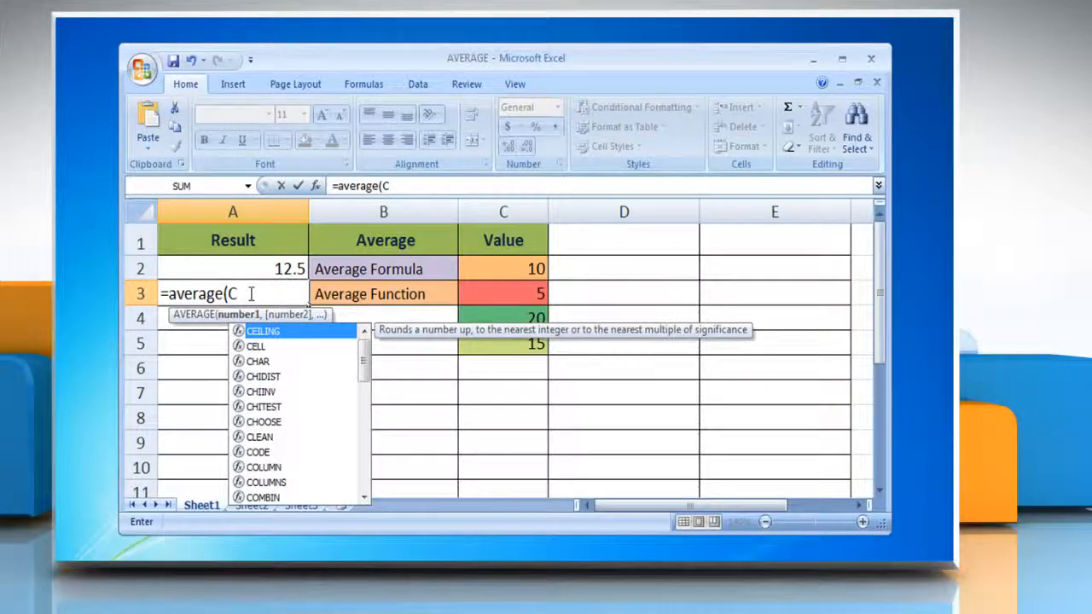
pyautogui.click(503, 267)
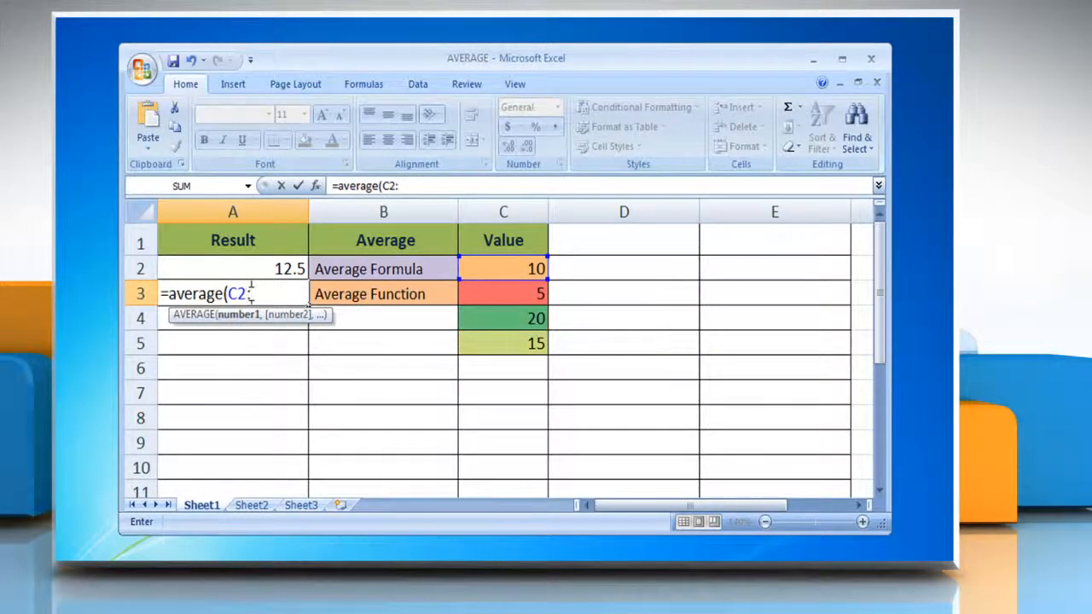
pyautogui.write('C')
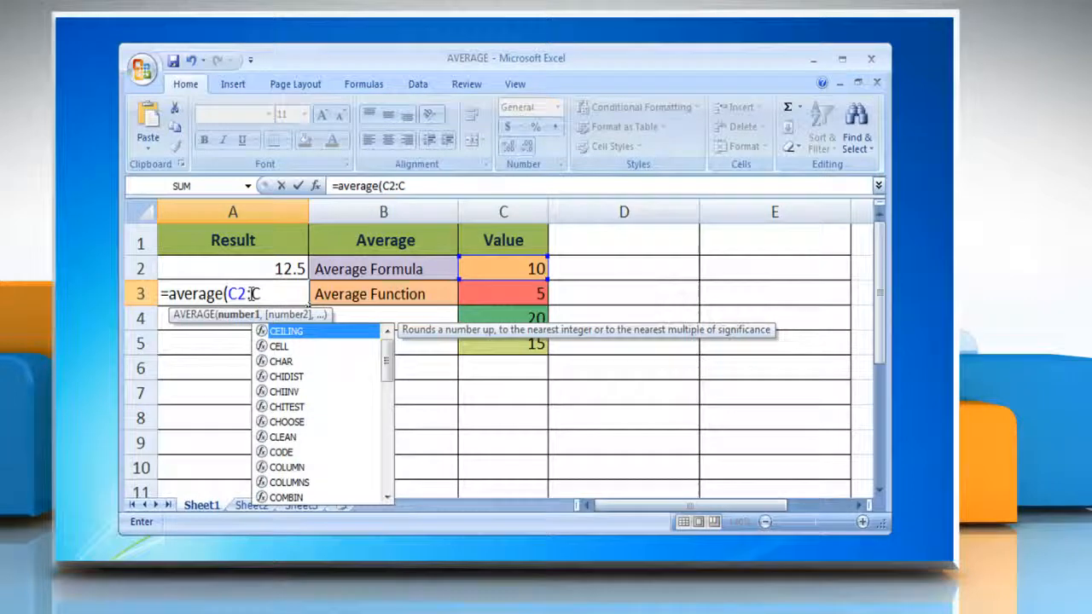
pyautogui.write('5)')
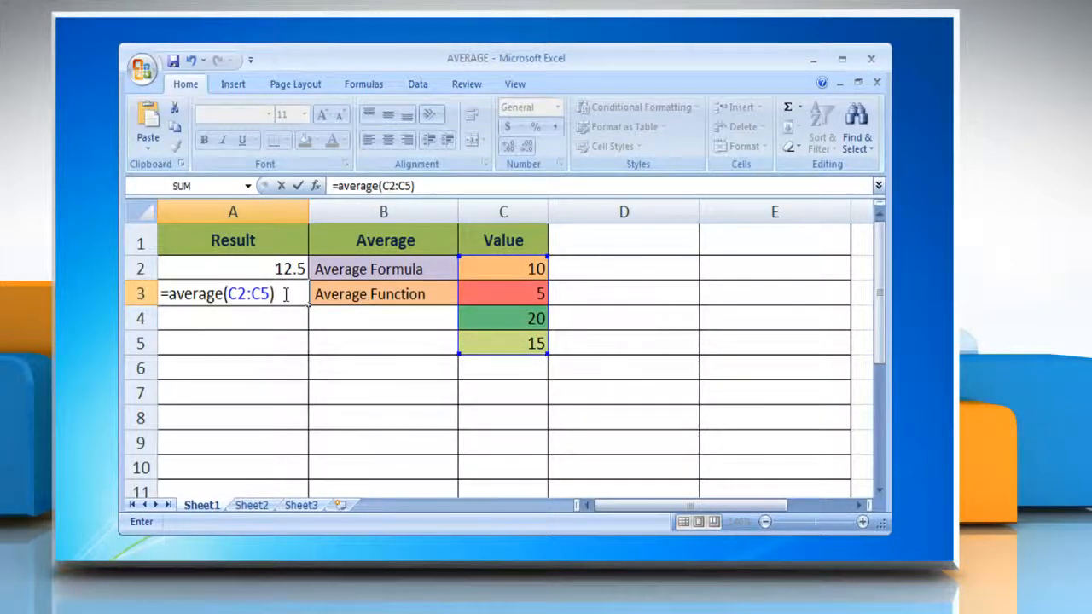
pyautogui.press('Enter')
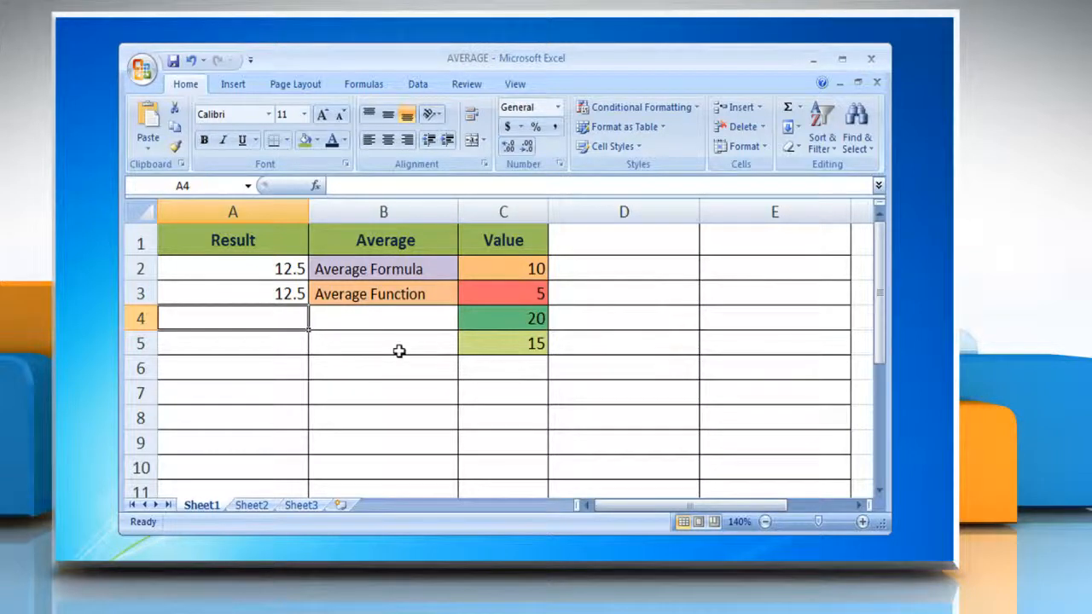